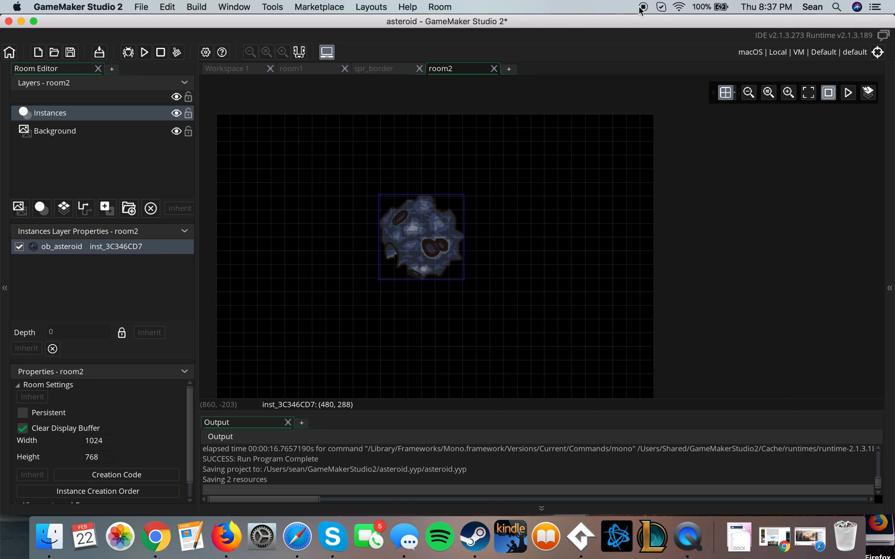
pyautogui.moveTo(608, 30)
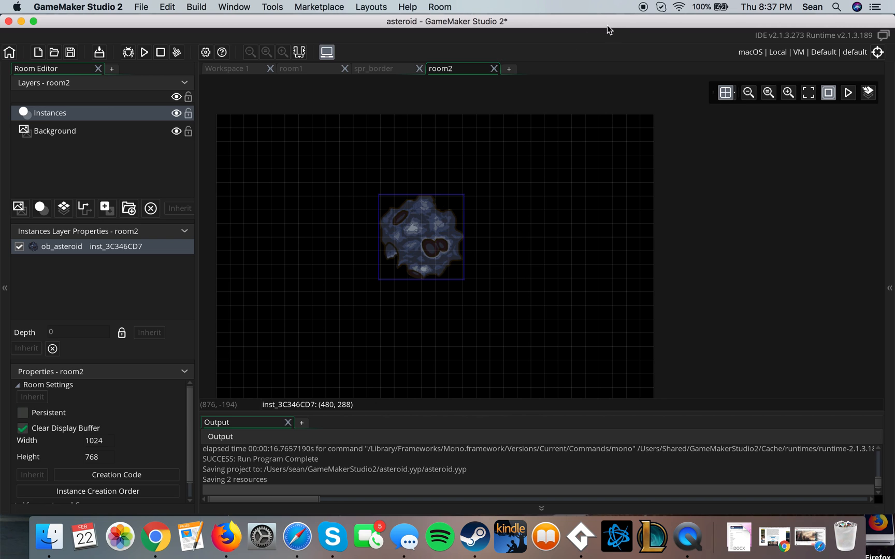
pyautogui.moveTo(242, 5)
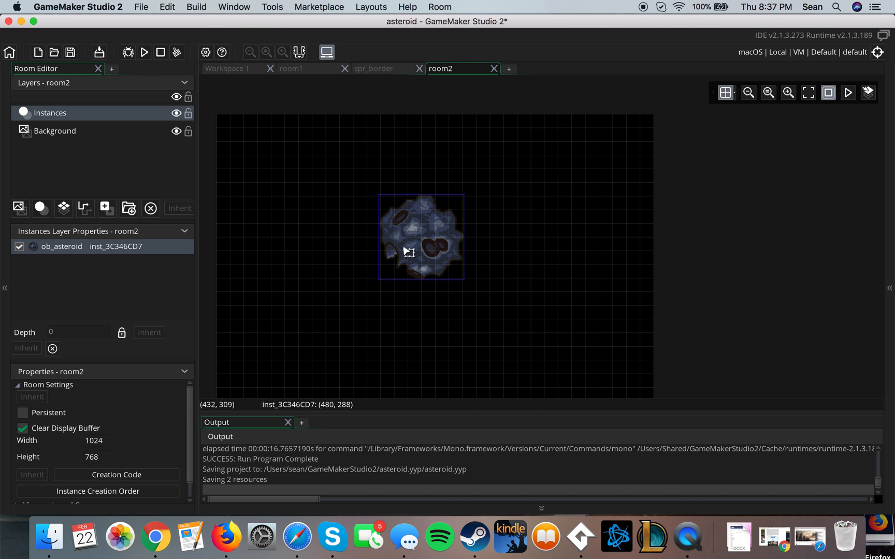
pyautogui.moveTo(481, 153)
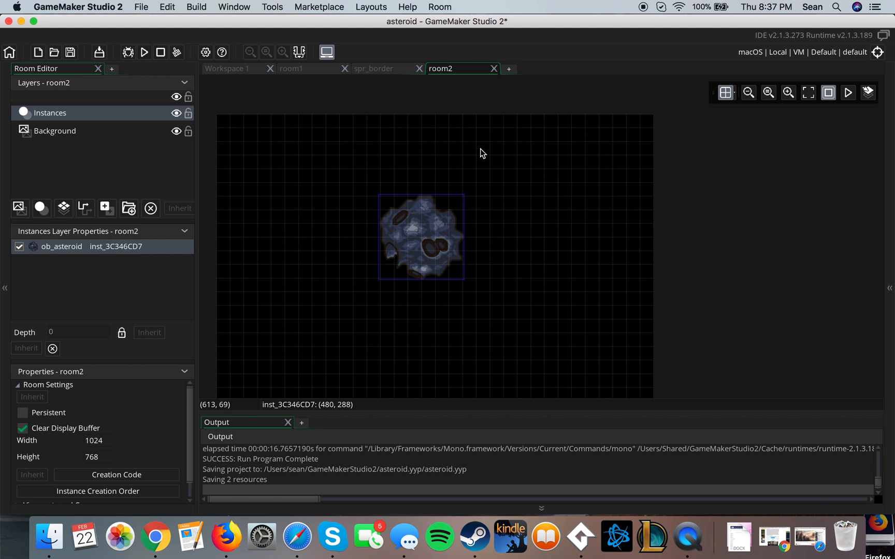
pyautogui.moveTo(199, 99)
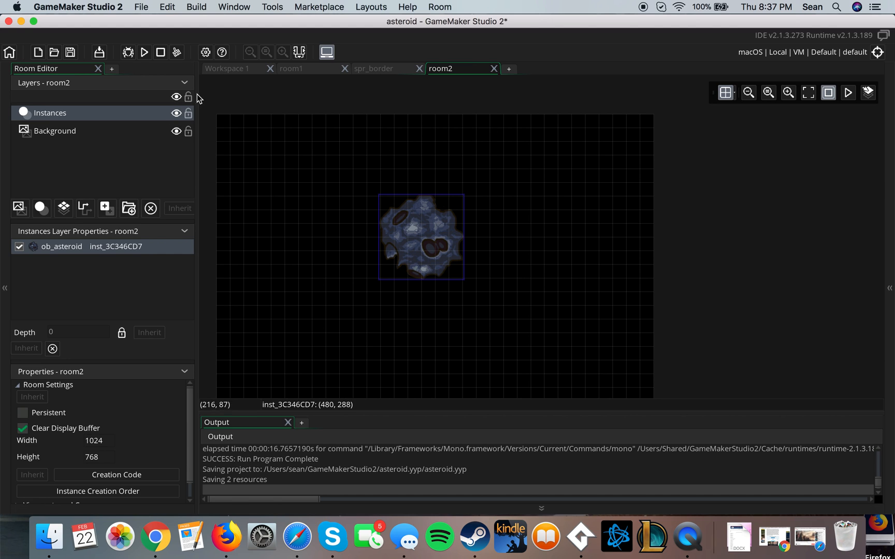
# Launch a test run of the asteroid game with the toolbar Run button.
pyautogui.click(128, 52)
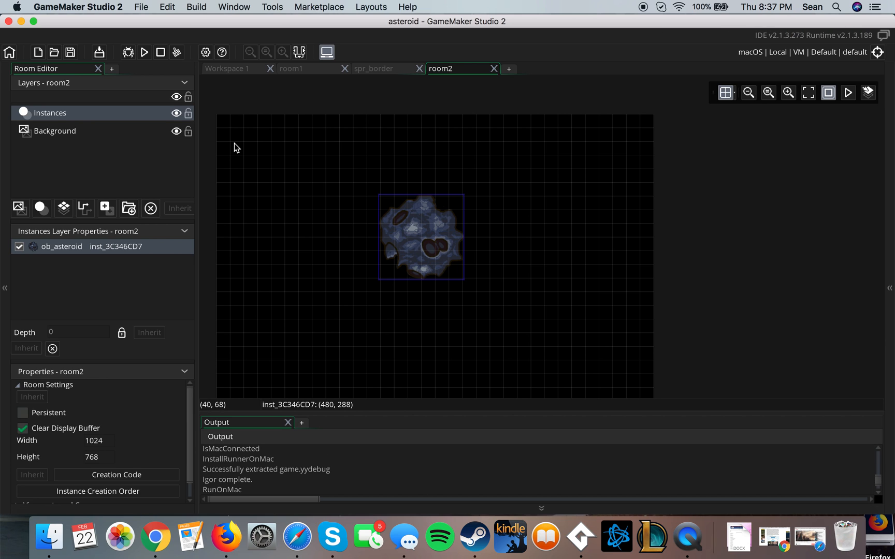
# Stop the running asteroid game so the IDE reports the run complete.
pyautogui.click(144, 51)
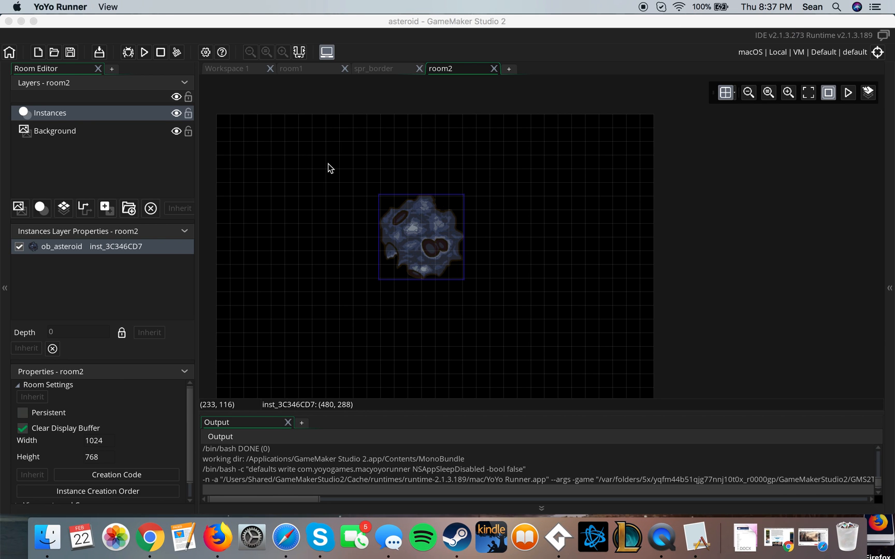
pyautogui.click(144, 51)
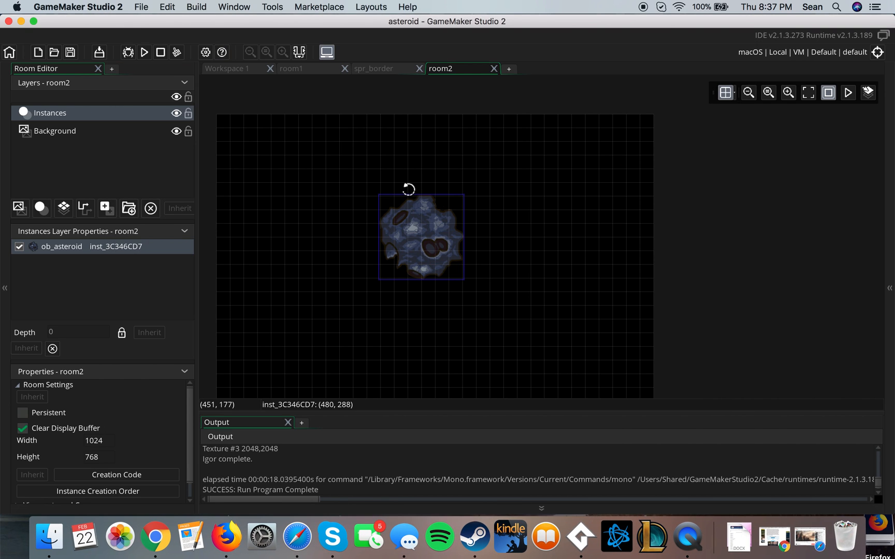
pyautogui.moveTo(420, 224)
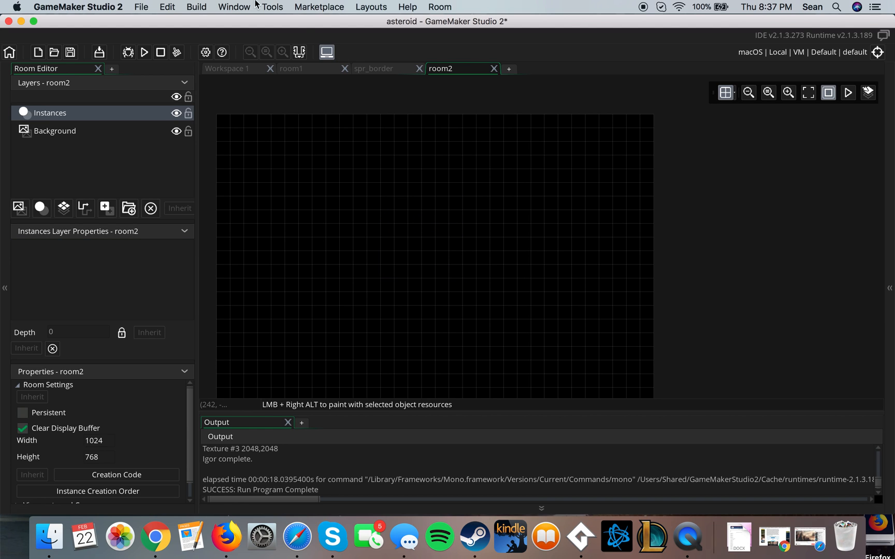
pyautogui.click(233, 6)
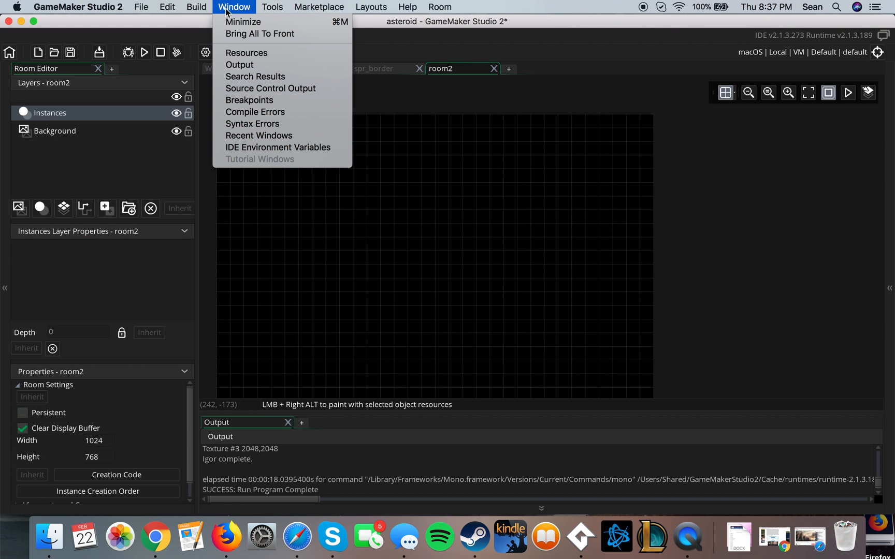
pyautogui.click(246, 52)
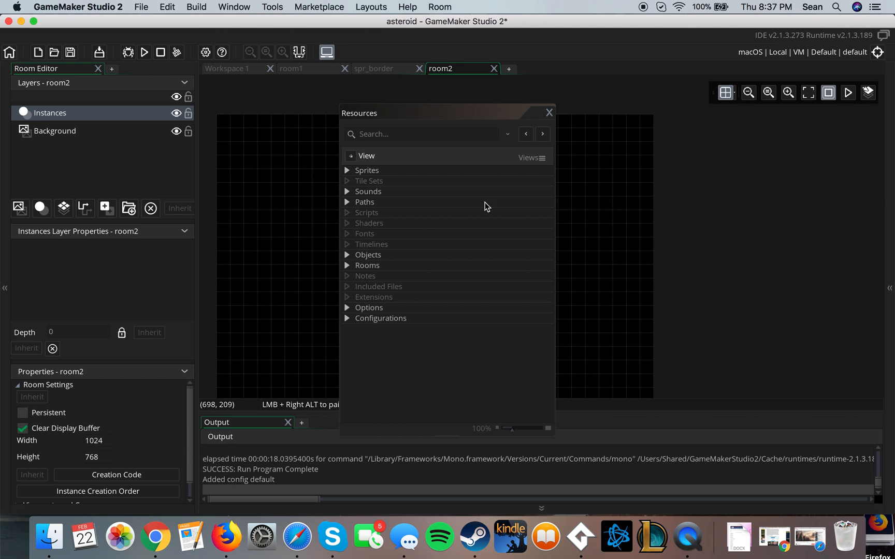
pyautogui.click(347, 202)
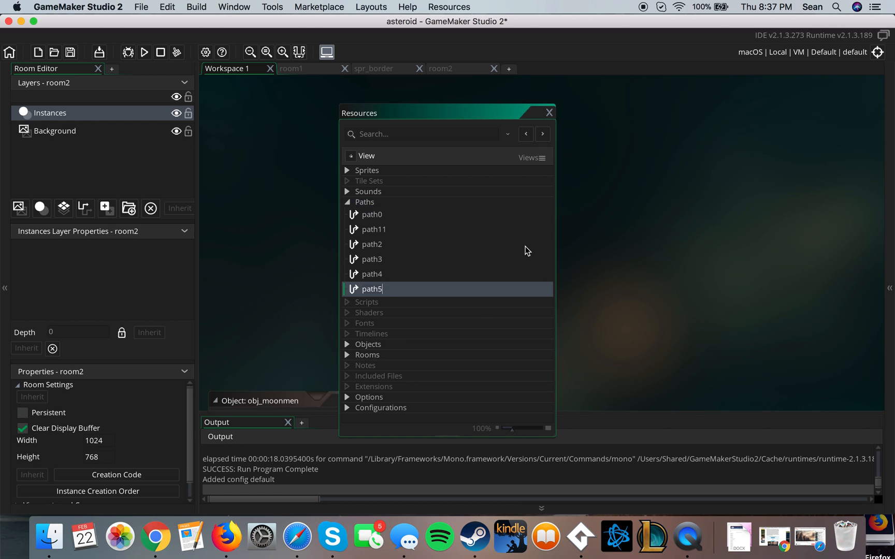
pyautogui.doubleClick(372, 289)
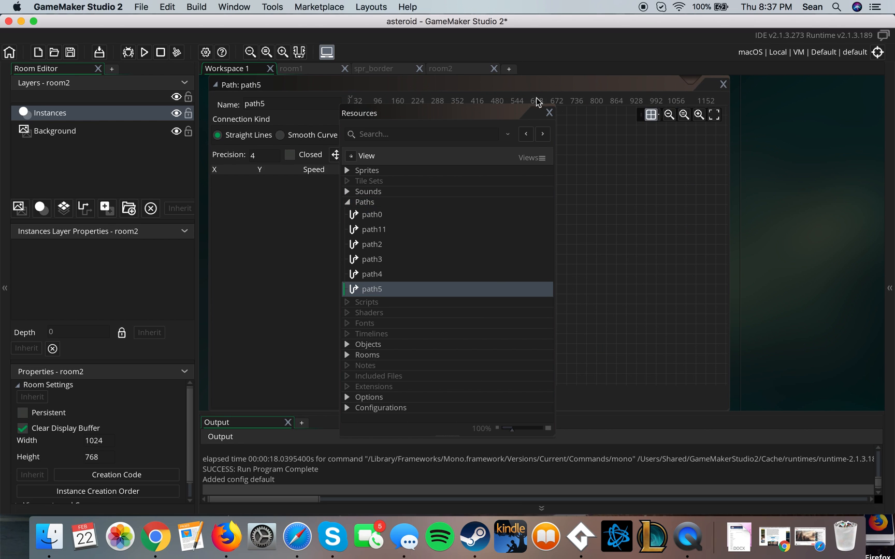
pyautogui.click(548, 112)
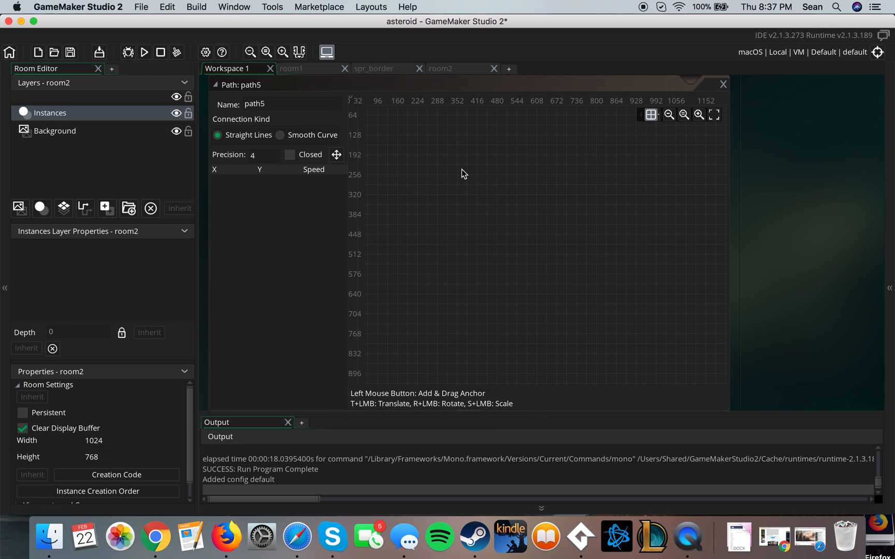
pyautogui.moveTo(369, 202)
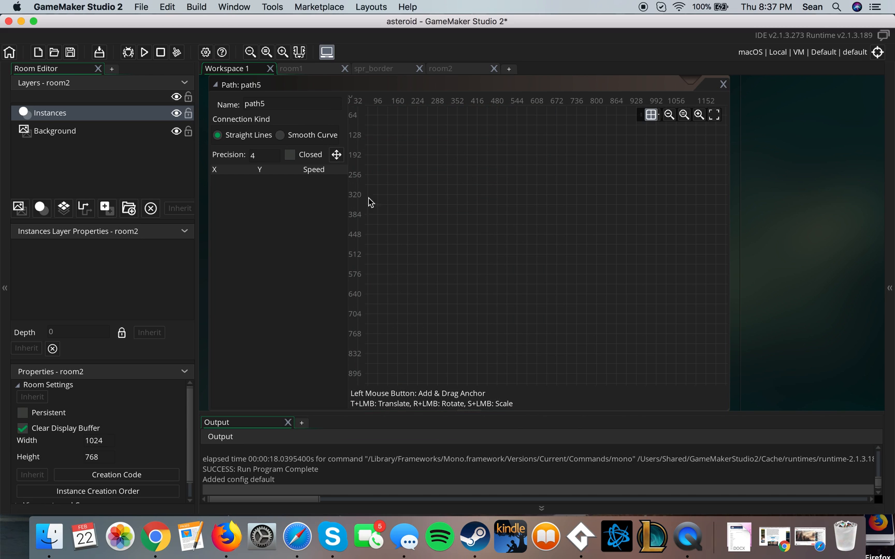
pyautogui.moveTo(407, 111)
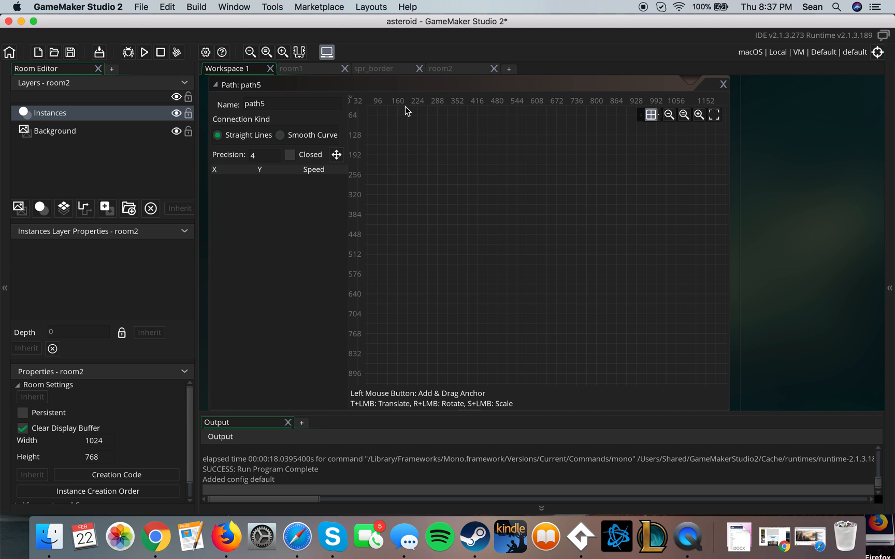
pyautogui.moveTo(381, 88)
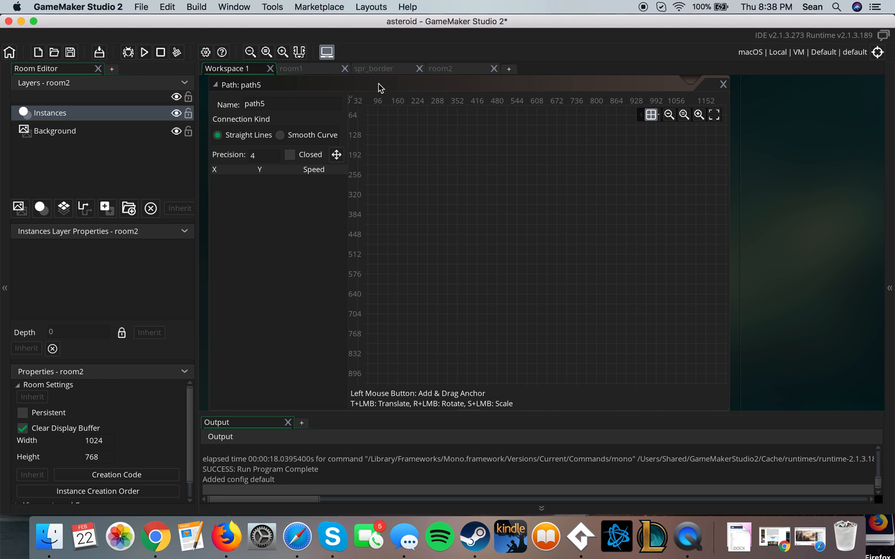
pyautogui.click(440, 69)
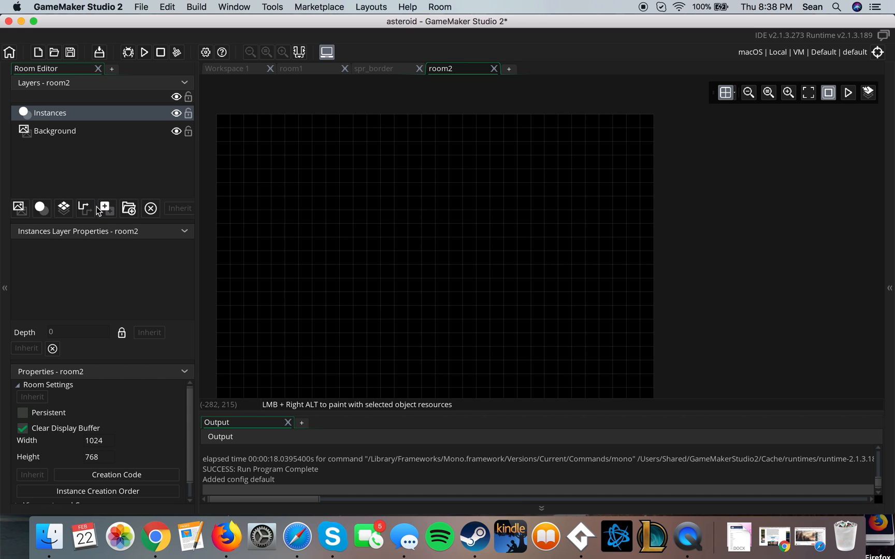
pyautogui.moveTo(84, 208)
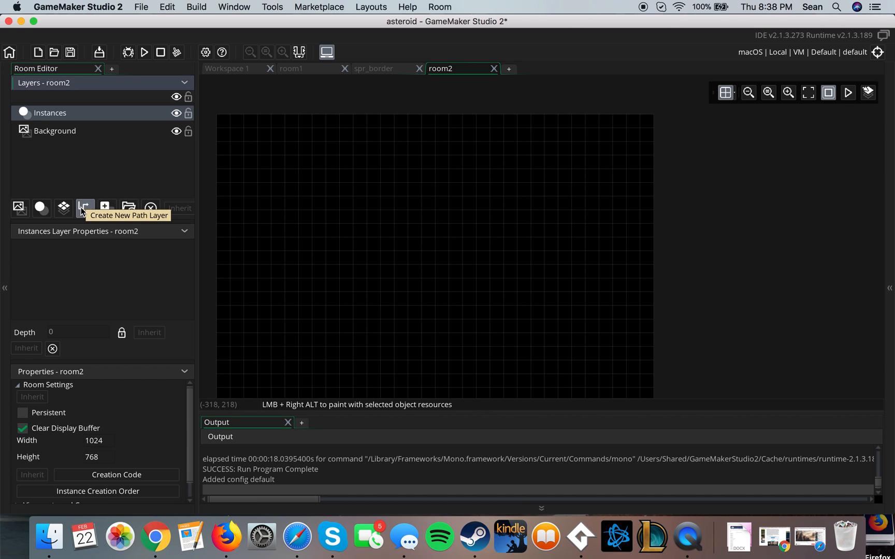
# Add a path layer assigned path5 to room2 and place a new end point.
pyautogui.click(84, 207)
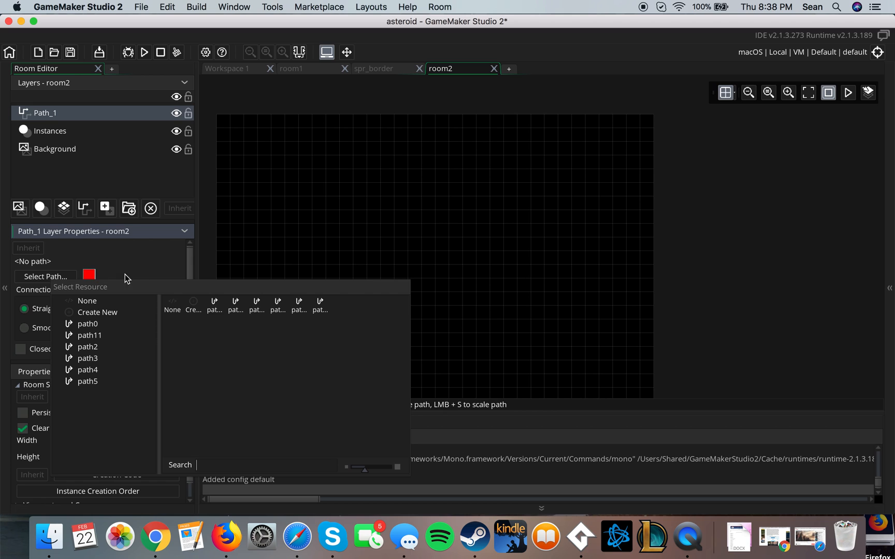
pyautogui.click(88, 382)
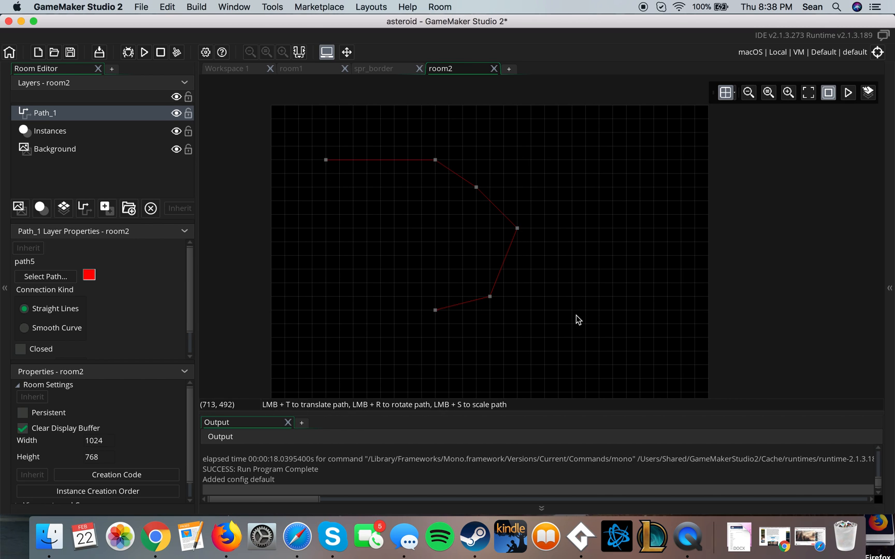
pyautogui.click(572, 311)
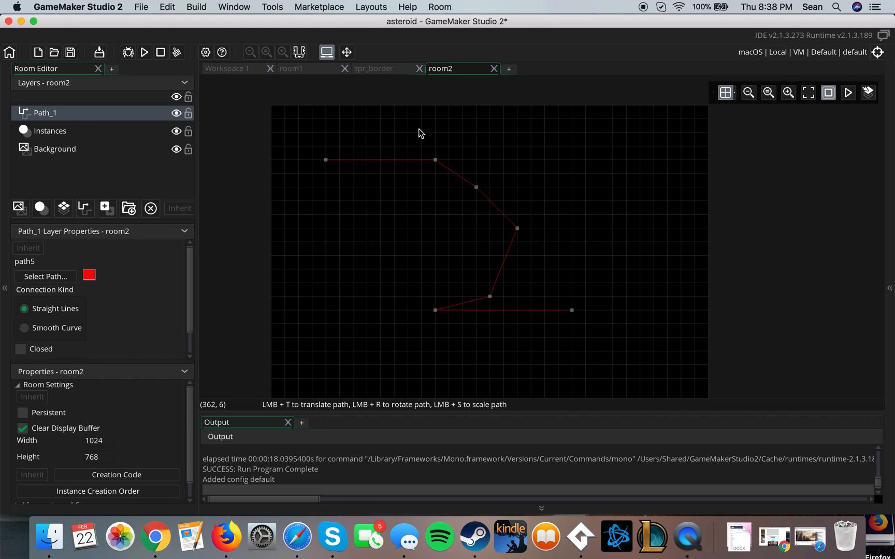
pyautogui.moveTo(197, 155)
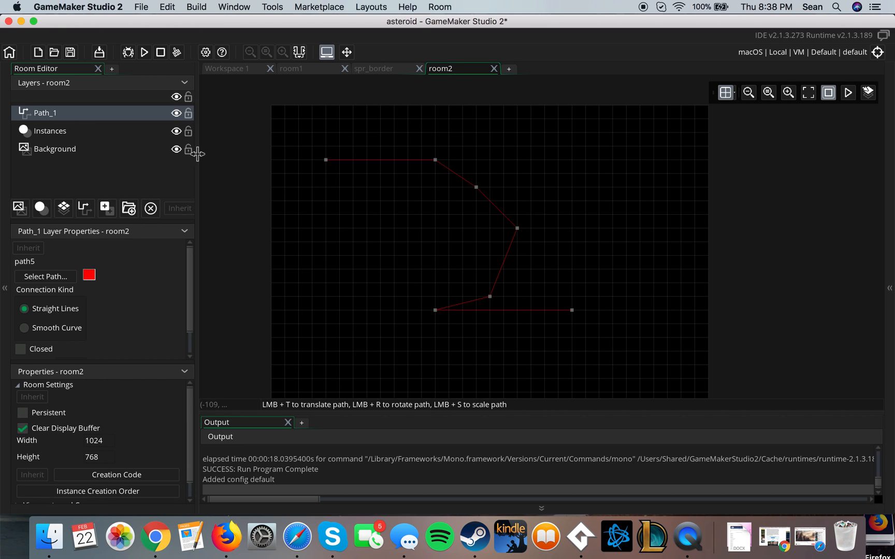
pyautogui.moveTo(424, 150)
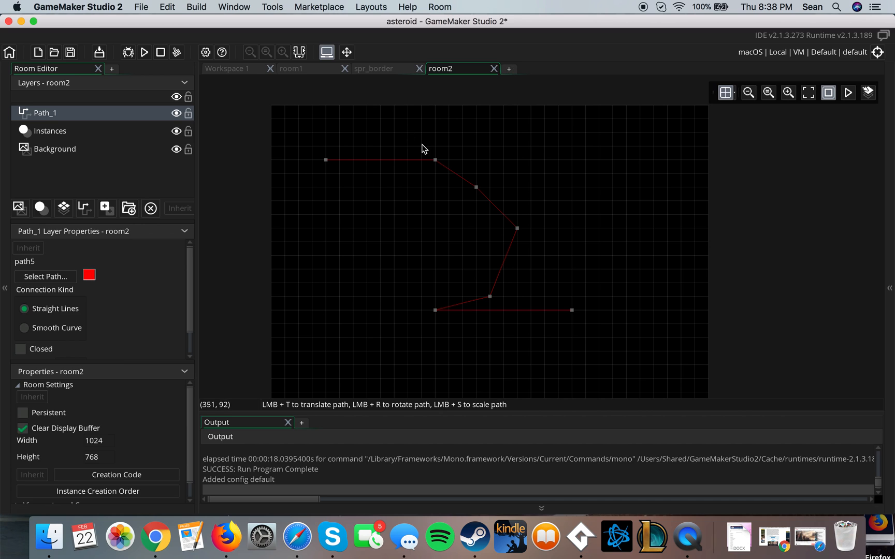
# Open path5 for editing from the Resources browser, then close the browser.
pyautogui.click(507, 68)
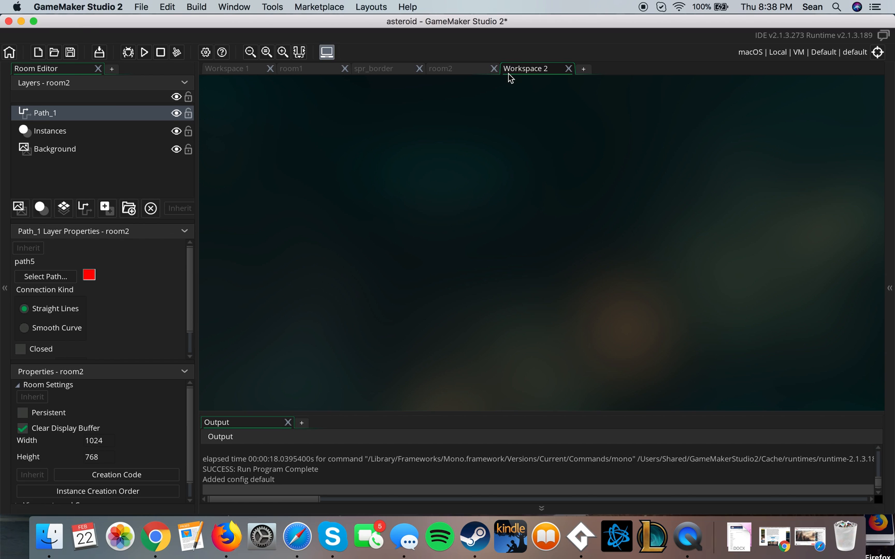
pyautogui.click(440, 68)
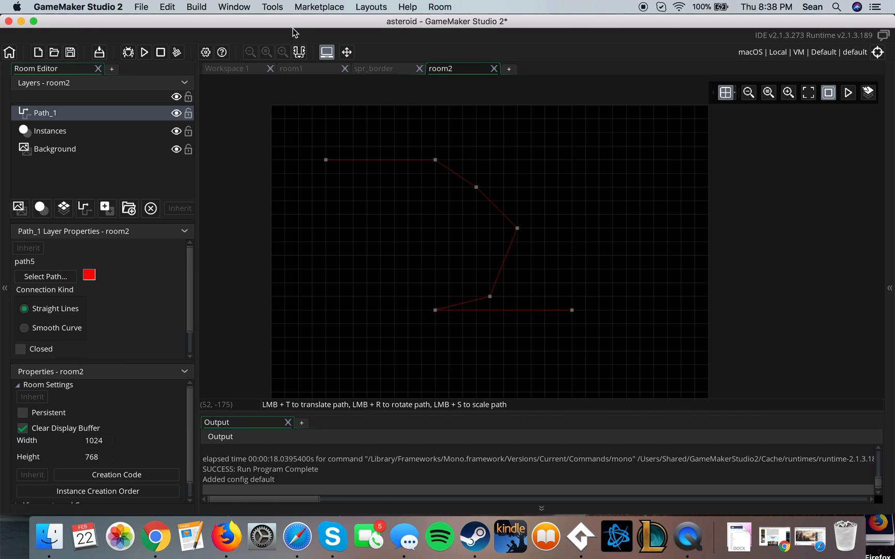
pyautogui.click(234, 7)
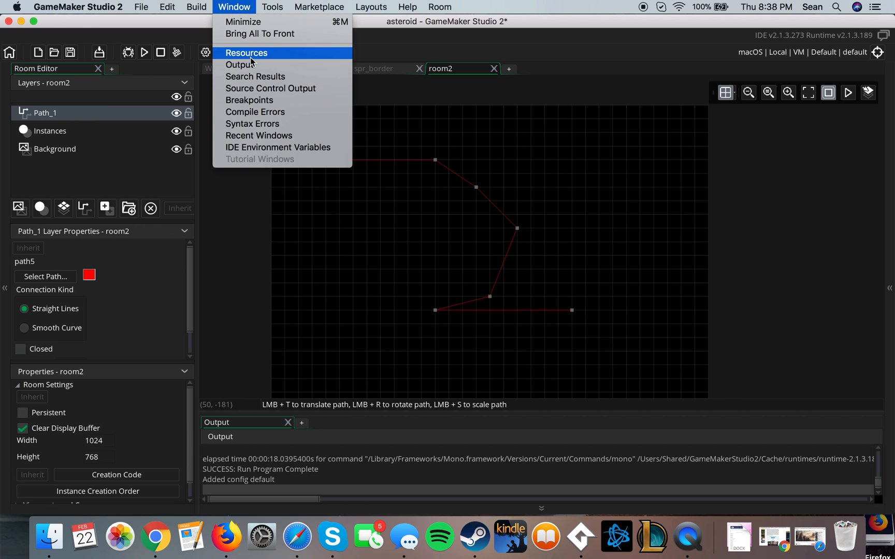
pyautogui.click(247, 52)
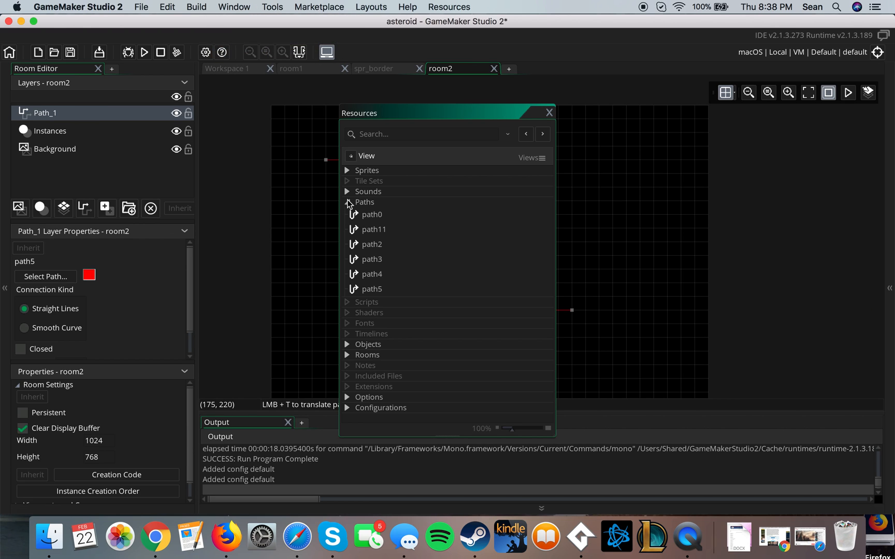
pyautogui.click(371, 290)
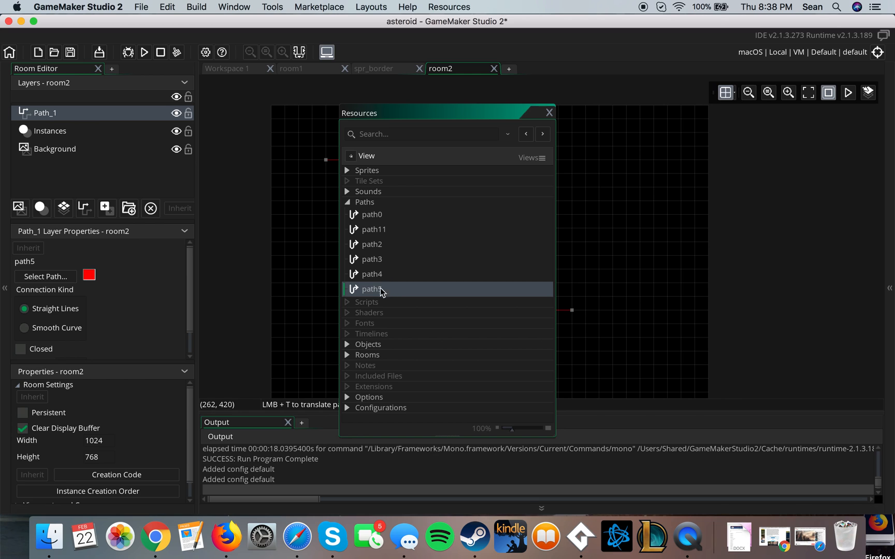
pyautogui.doubleClick(372, 289)
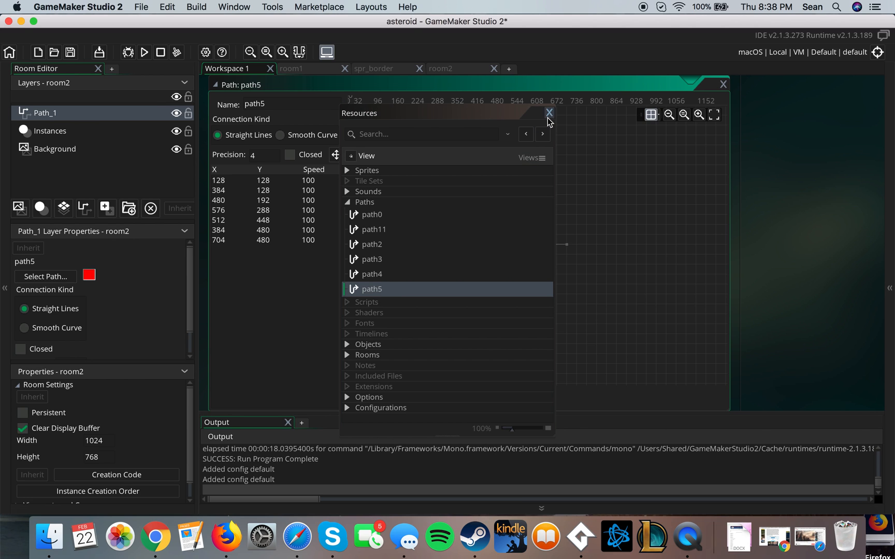
pyautogui.click(548, 113)
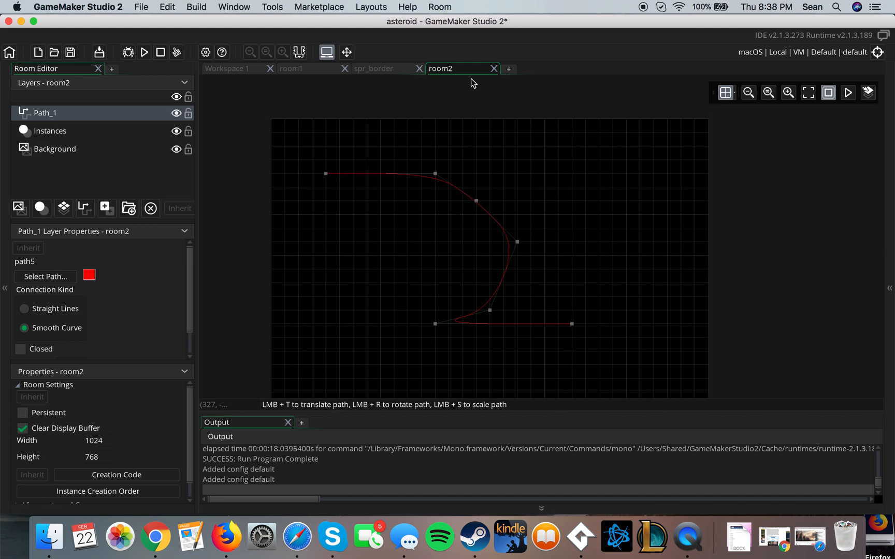
# Drop an ob_asteroid5 instance from the Objects list into room2 near the path start.
pyautogui.click(234, 7)
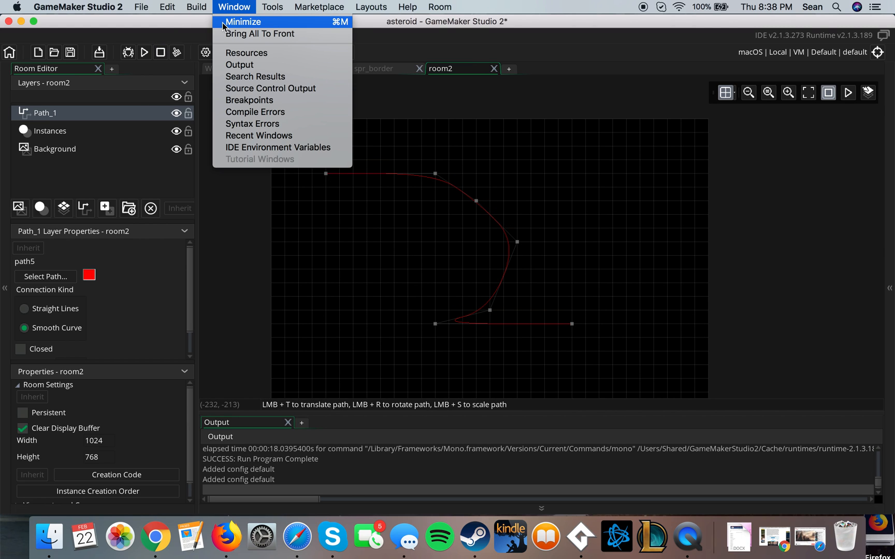
pyautogui.click(246, 52)
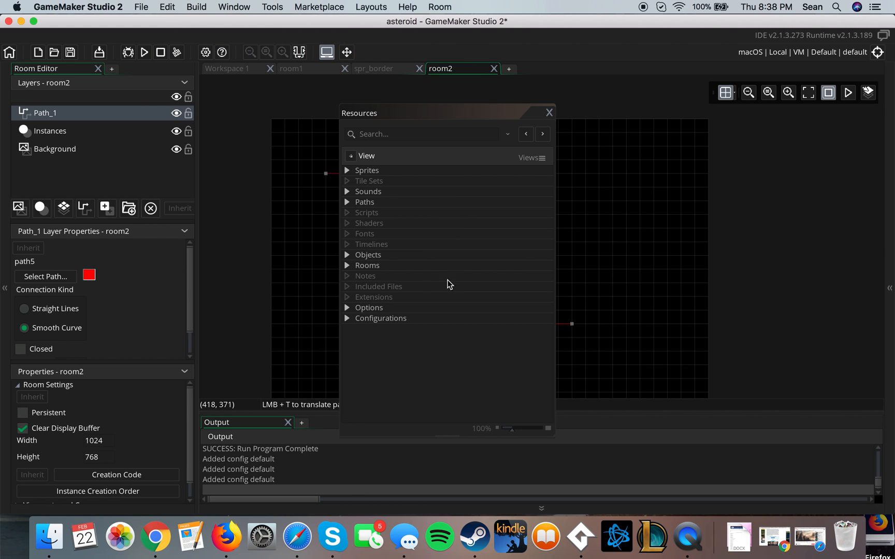
pyautogui.click(368, 255)
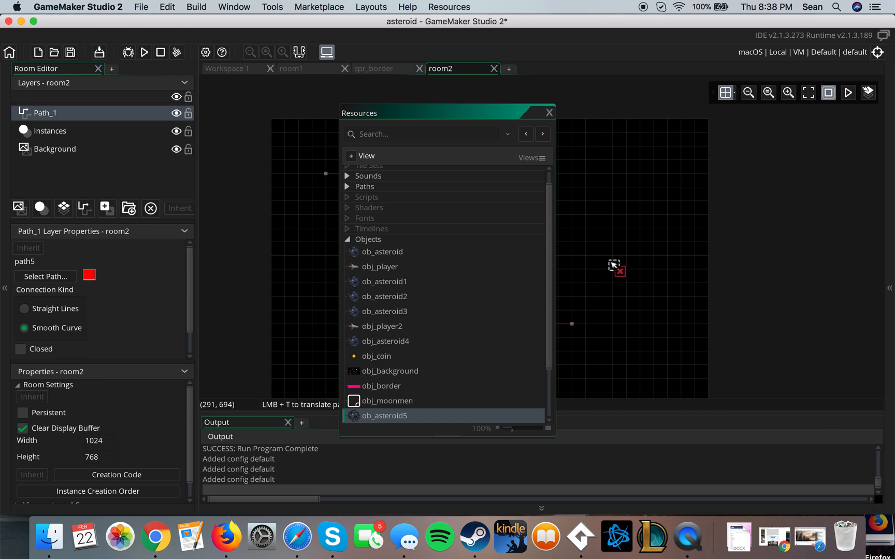
pyautogui.click(50, 130)
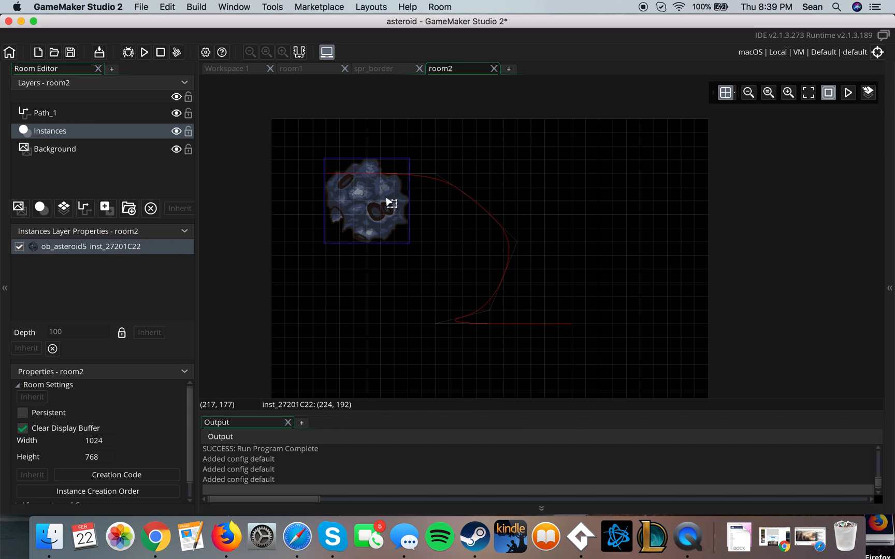
# Open ob_asteroid5's object editor and begin its Create code with 'with (other)'.
pyautogui.doubleClick(391, 203)
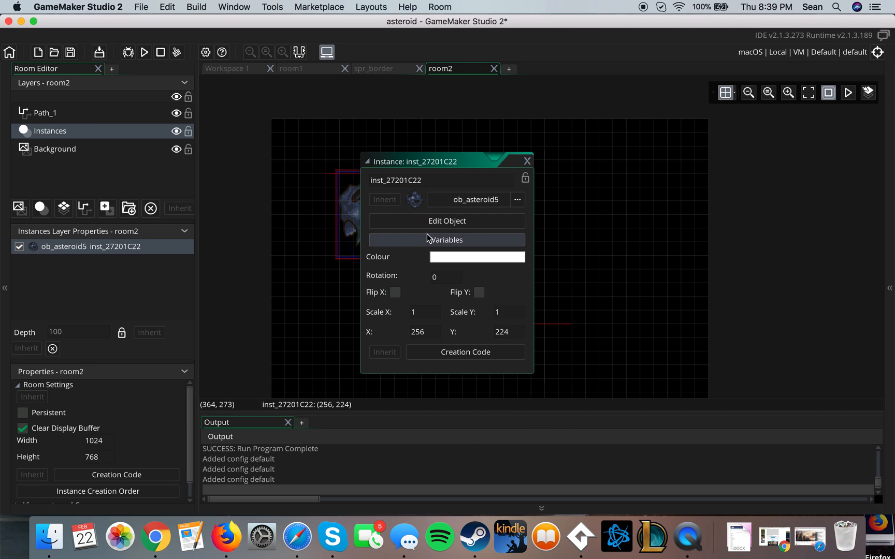
pyautogui.click(447, 220)
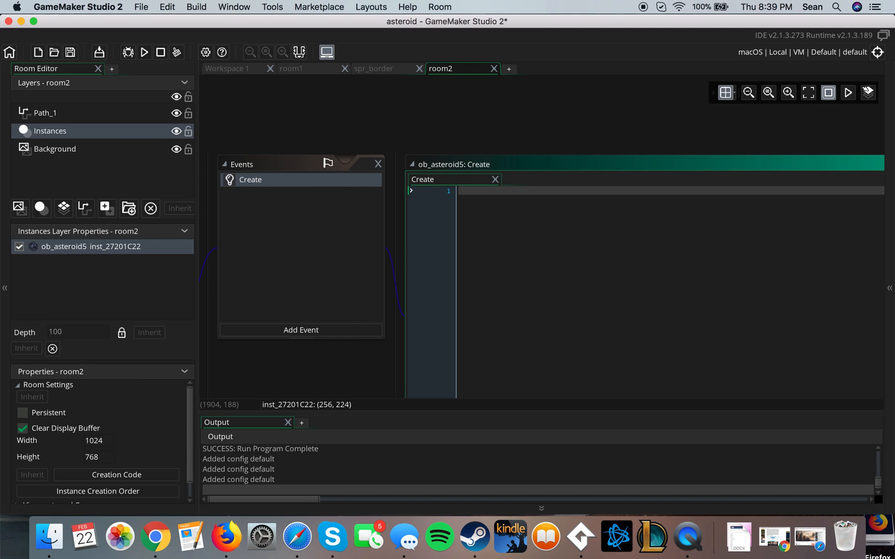
pyautogui.write('with')
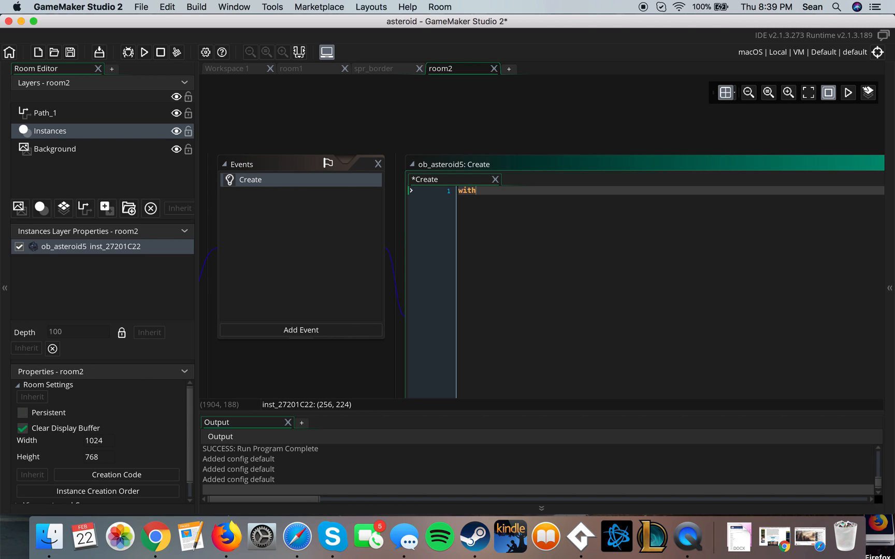
pyautogui.write('(I')
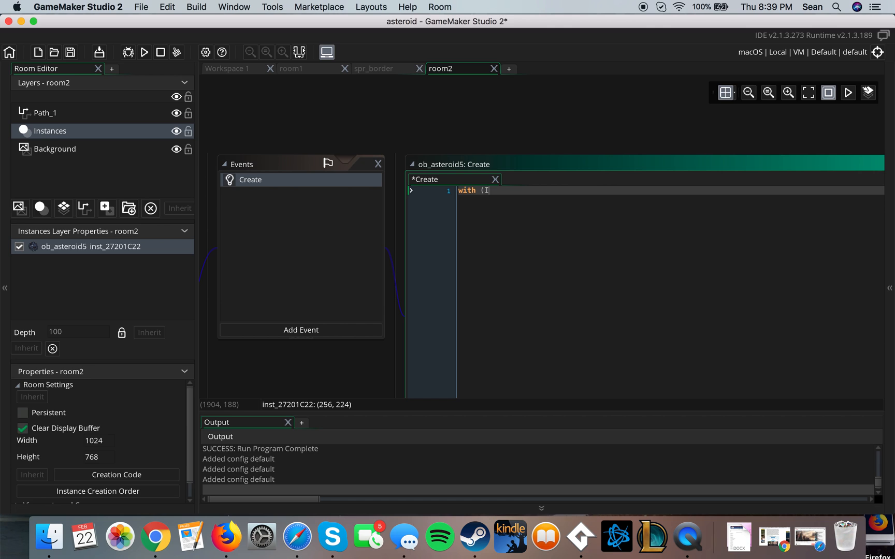
pyautogui.write('0the')
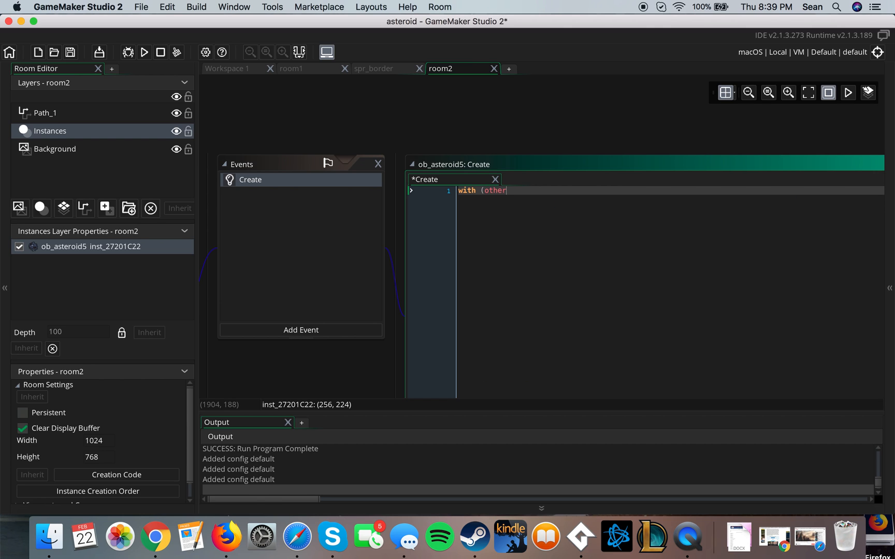
pyautogui.write(')')
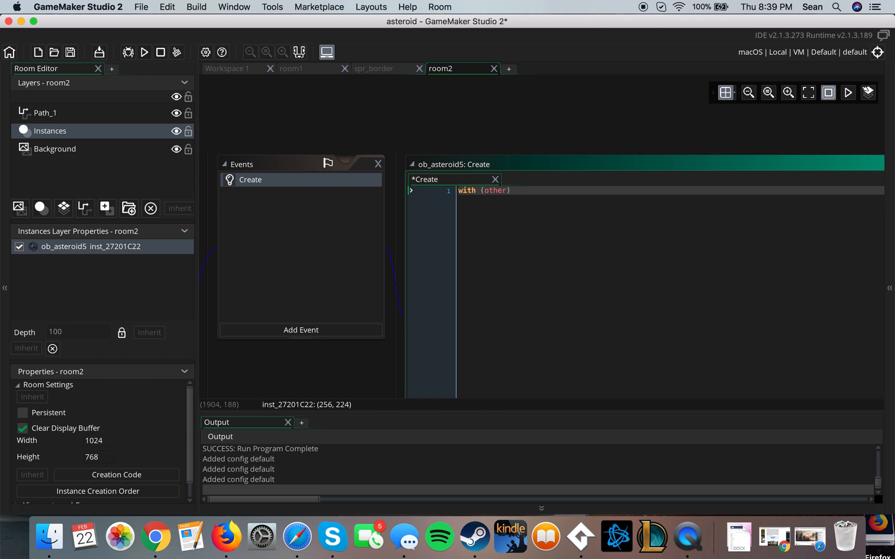
# Type path_start(path5,2) into the code, removing the stray trailing comma.
pyautogui.write('path_start(')
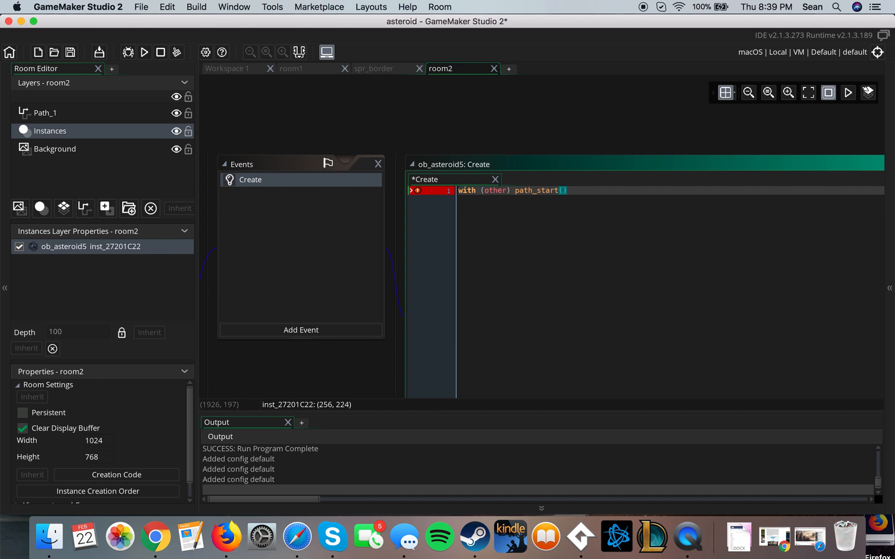
pyautogui.write('p')
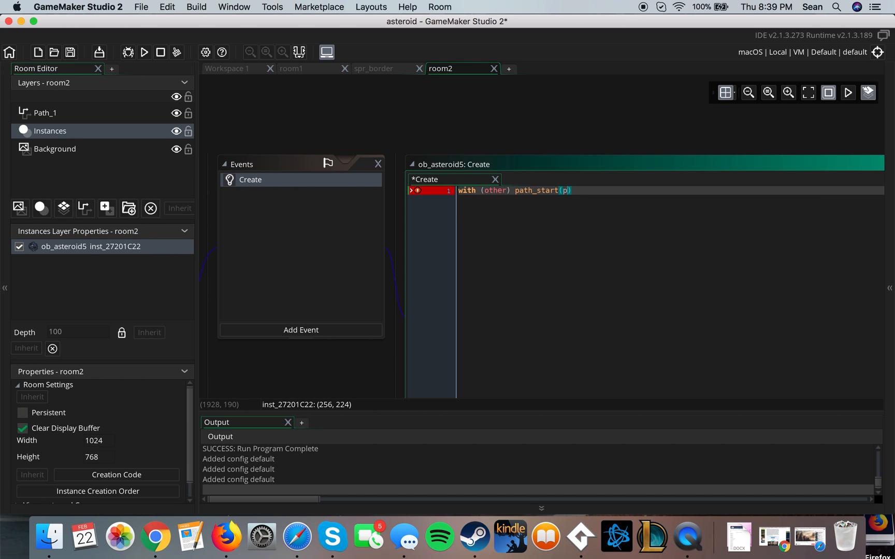
pyautogui.write('ath5')
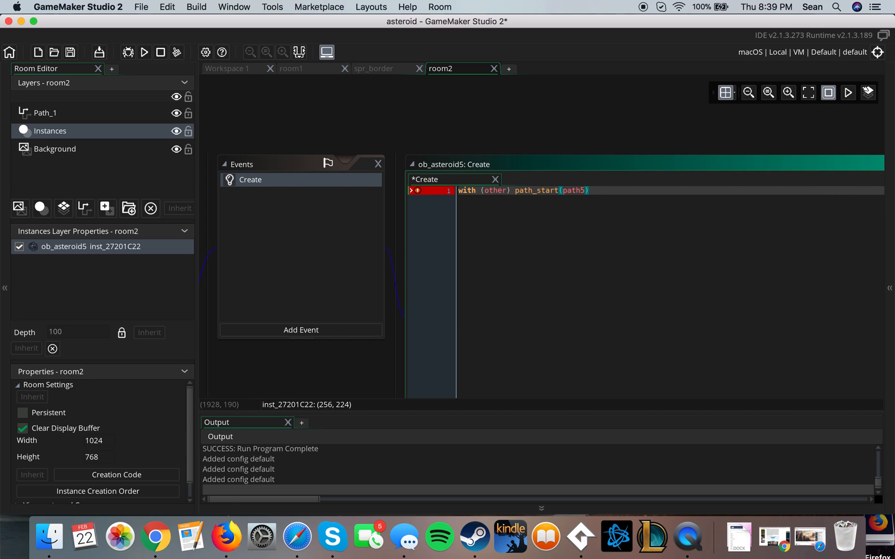
pyautogui.write(',')
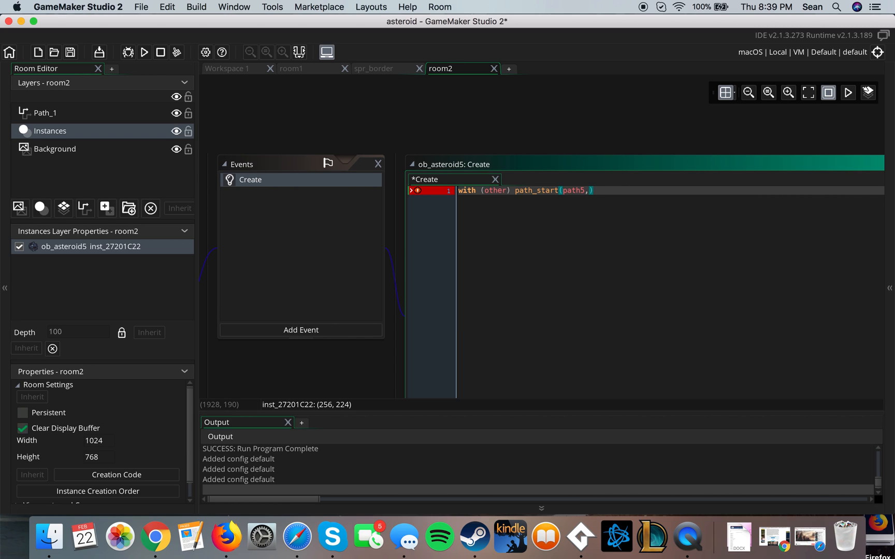
pyautogui.write('2,')
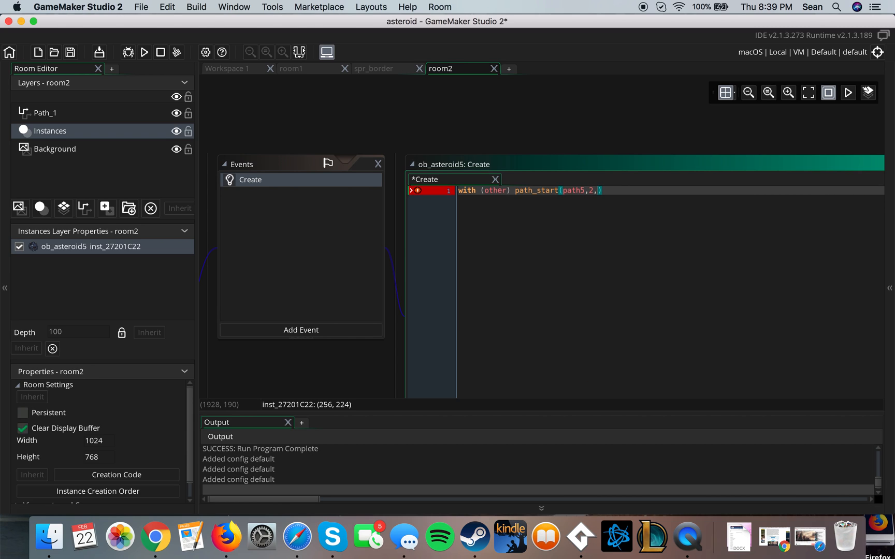
pyautogui.press('Backspace')
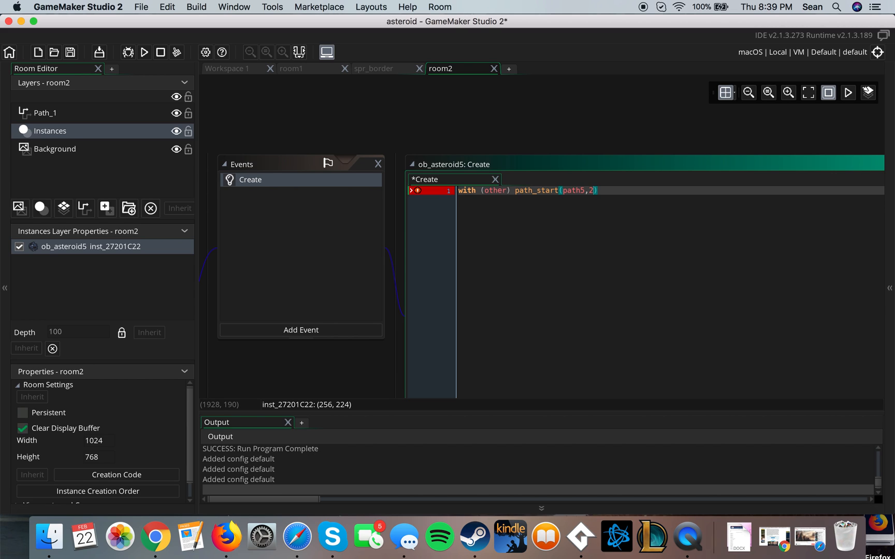
pyautogui.press('Backspace')
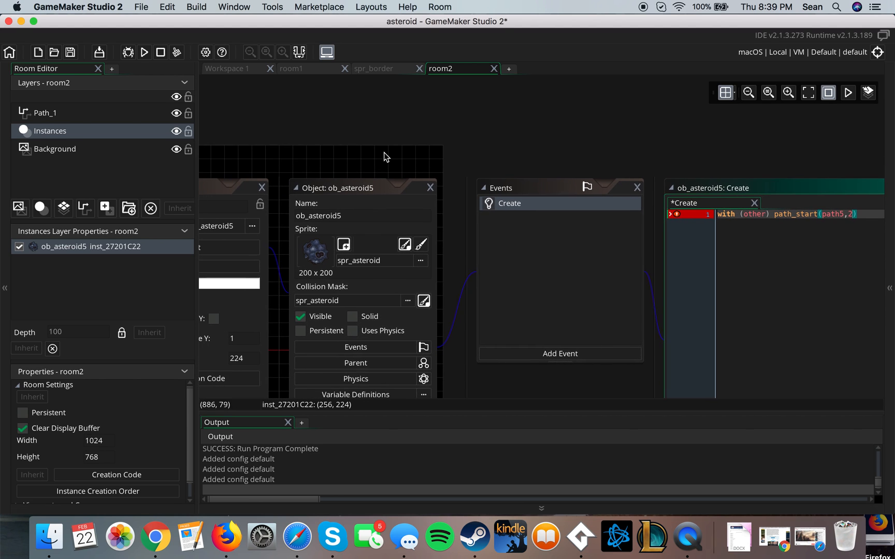
# View ob_asteroid2's path_start code from Resources, then return to room2.
pyautogui.click(234, 7)
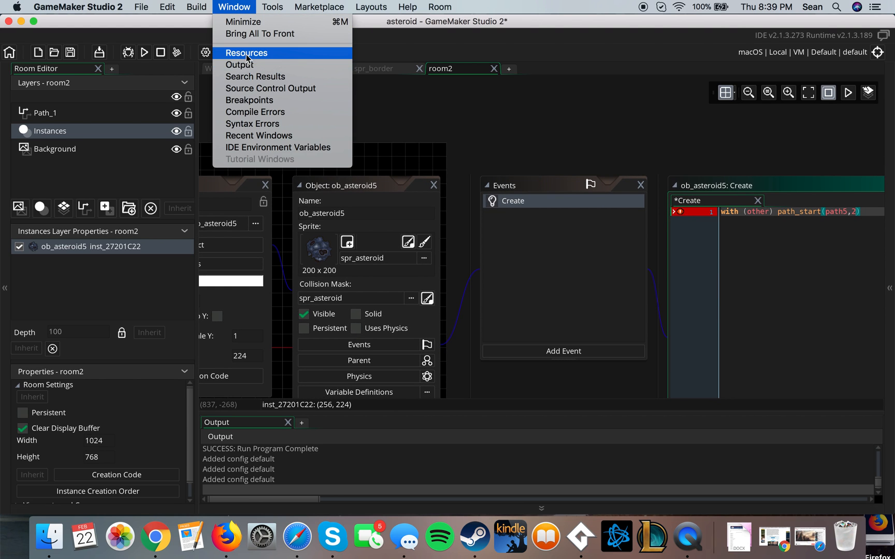
pyautogui.click(246, 52)
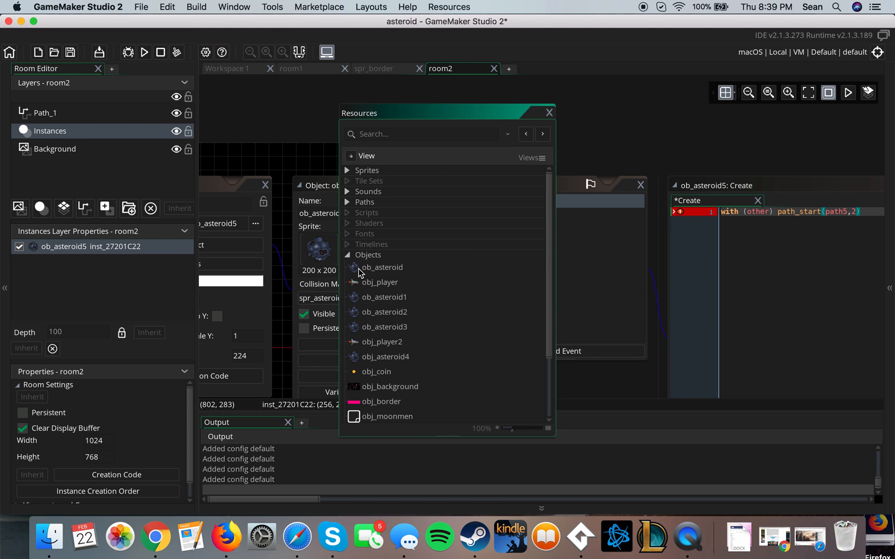
pyautogui.click(385, 357)
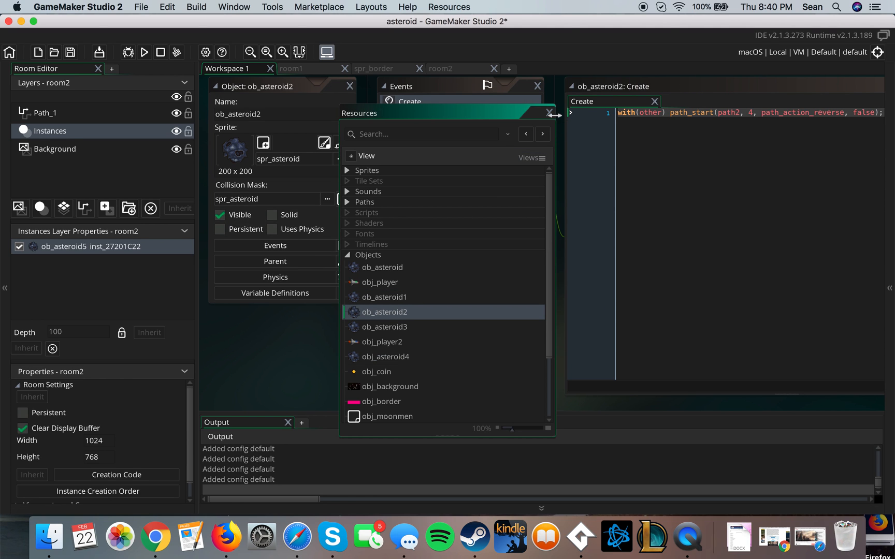
pyautogui.click(548, 113)
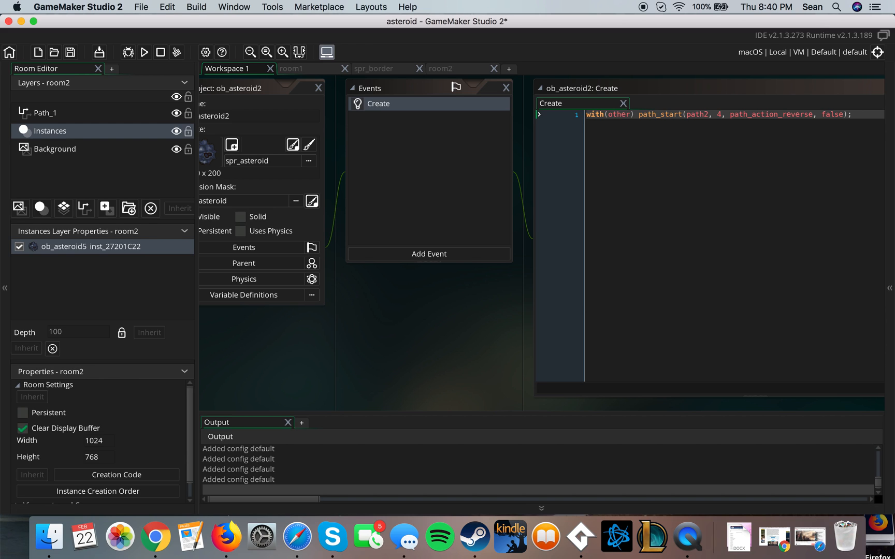
pyautogui.moveTo(454, 72)
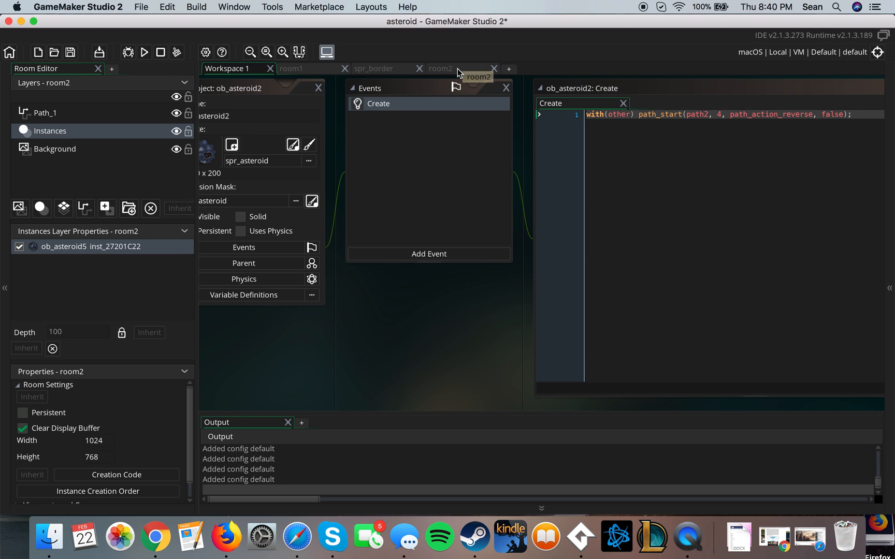
pyautogui.click(440, 68)
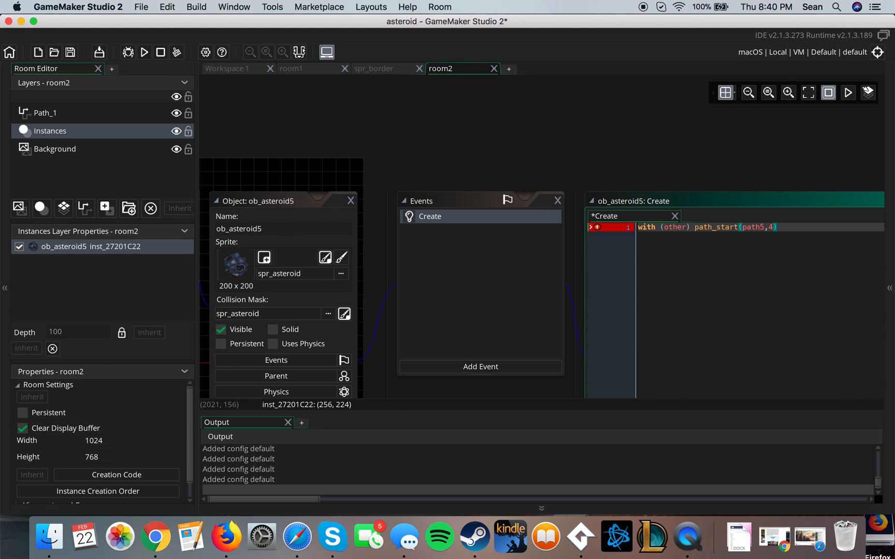
# Add path_action_continue as the end-action argument of ob_asteroid5's path_start call.
pyautogui.write(', path_action')
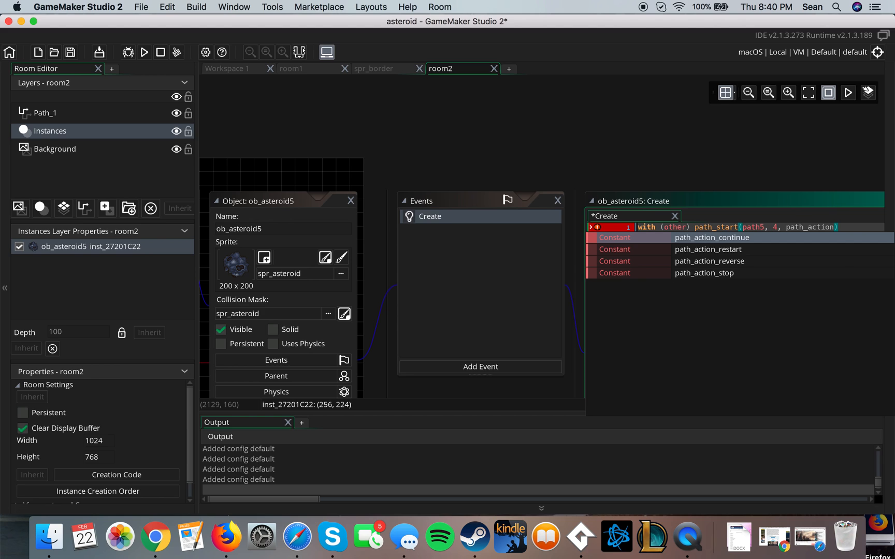
pyautogui.moveTo(762, 238)
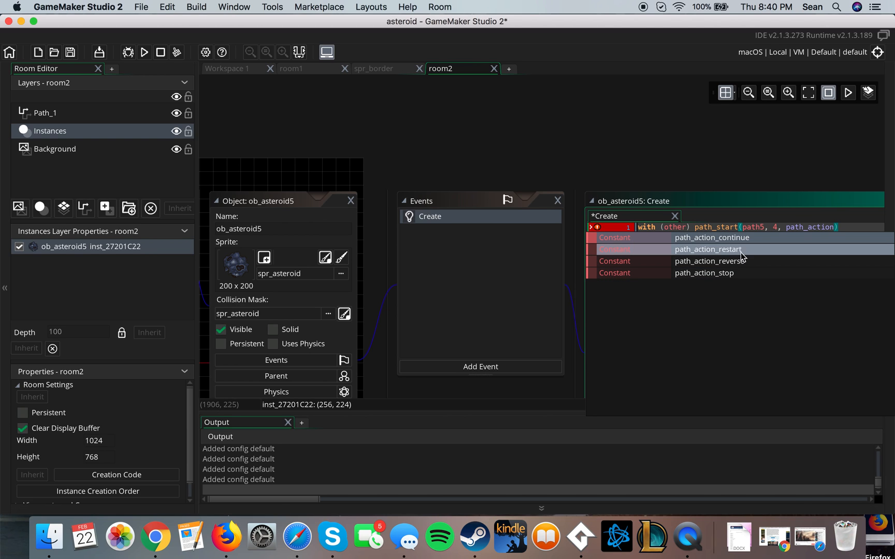
pyautogui.moveTo(735, 253)
pyautogui.write('_')
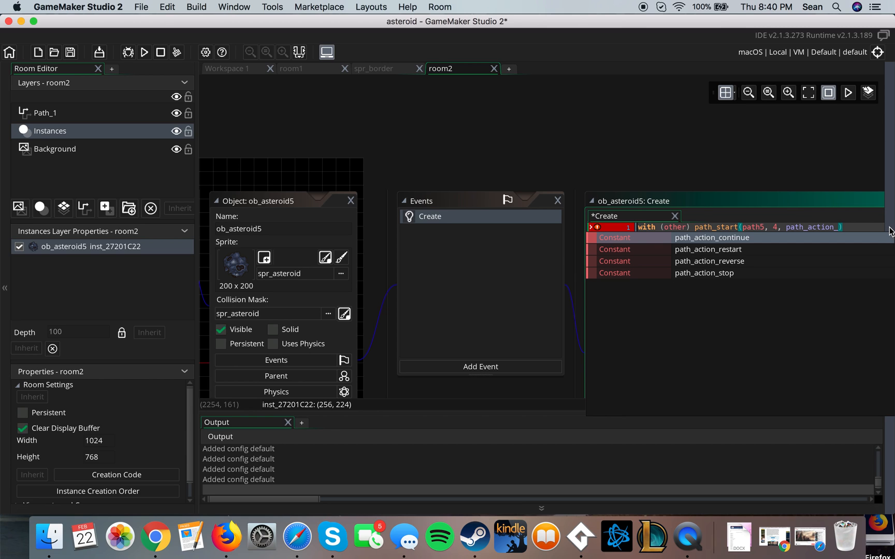
pyautogui.click(711, 237)
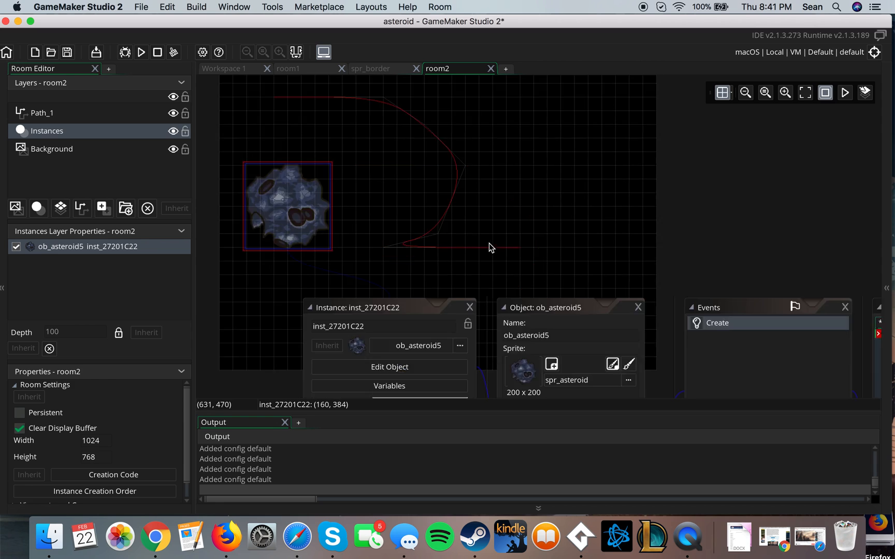
# Append 'false' and a semicolon to ob_asteroid5's path_start call, then go back to room2.
pyautogui.click(717, 323)
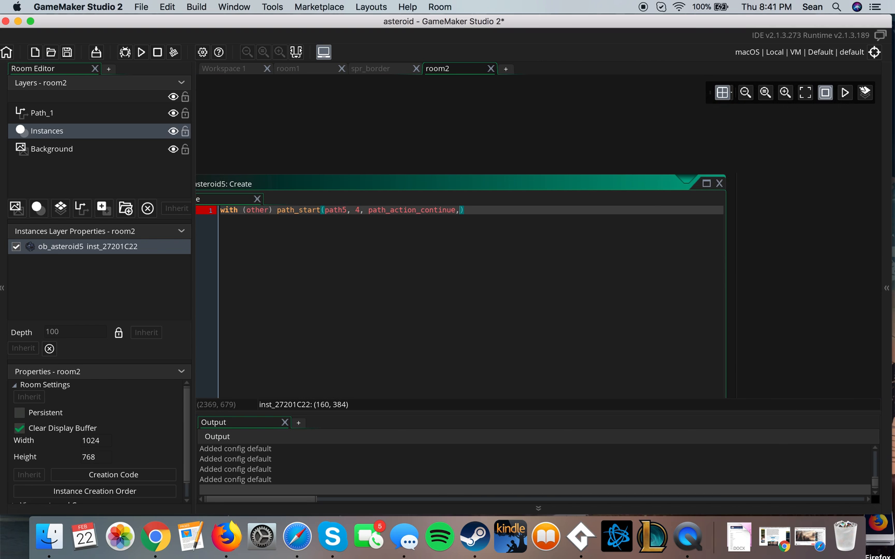
pyautogui.write('false')
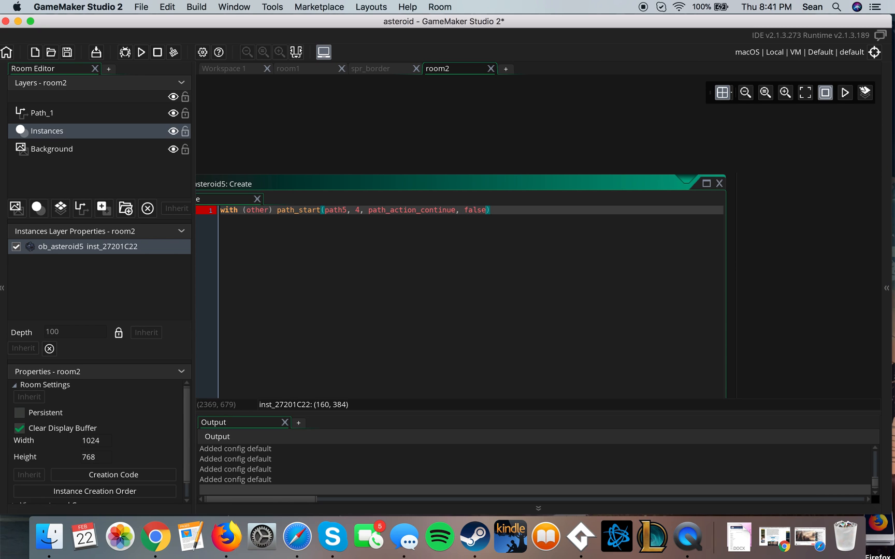
pyautogui.write(';')
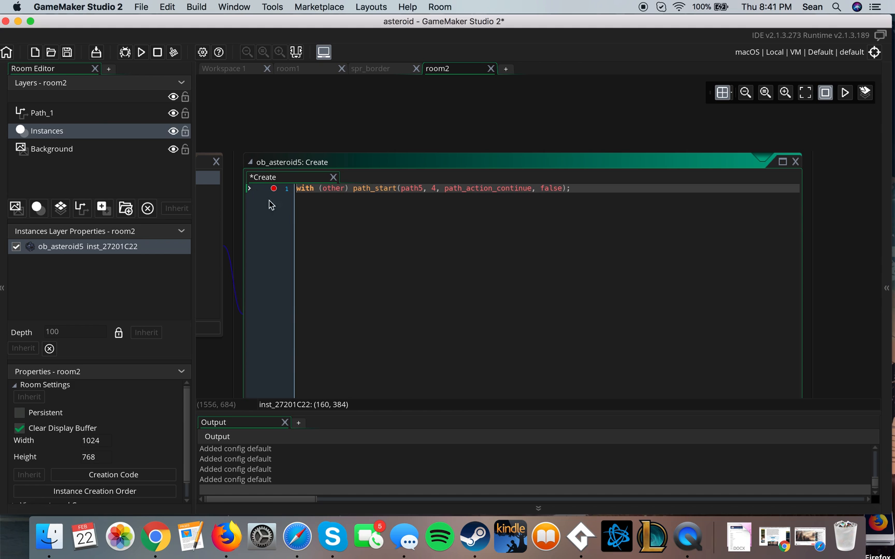
pyautogui.click(275, 189)
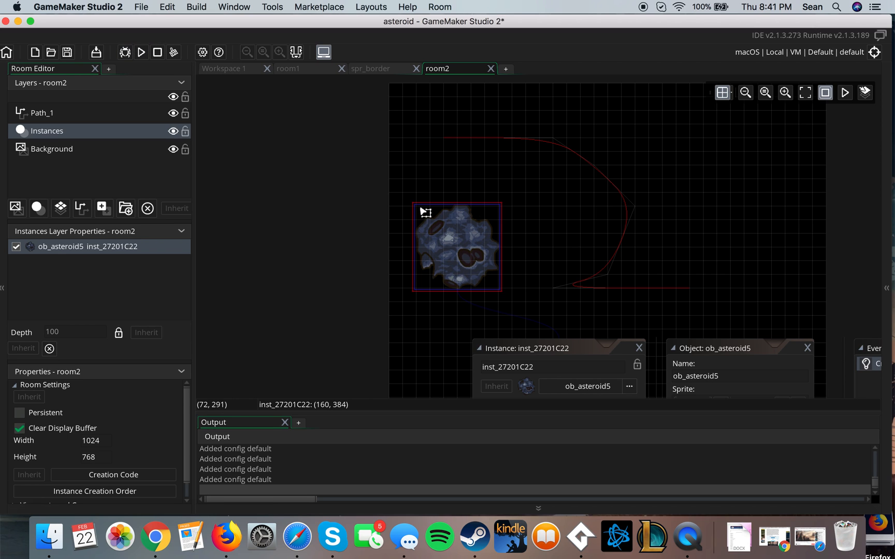
# Run the game again to watch ob_asteroid5 follow path5.
pyautogui.click(141, 52)
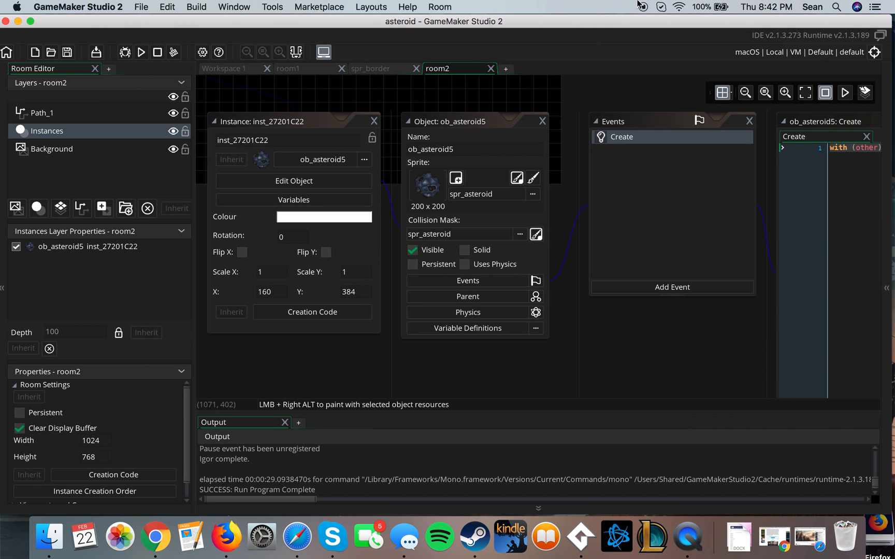
pyautogui.moveTo(678, 169)
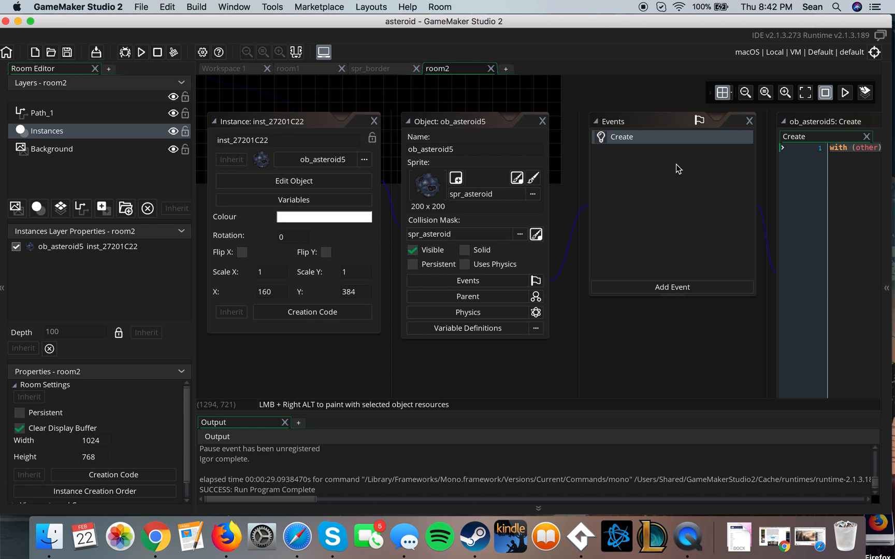